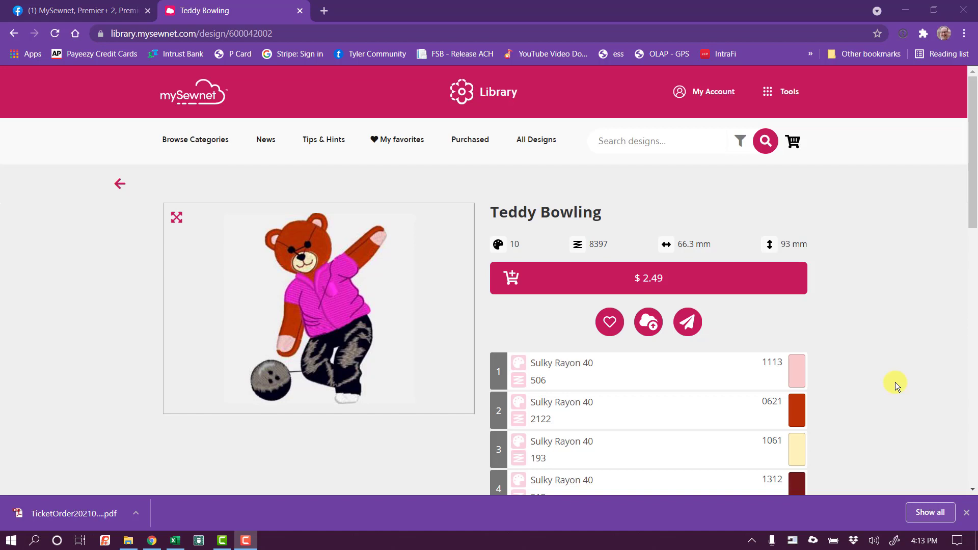
mouse_move(835, 391)
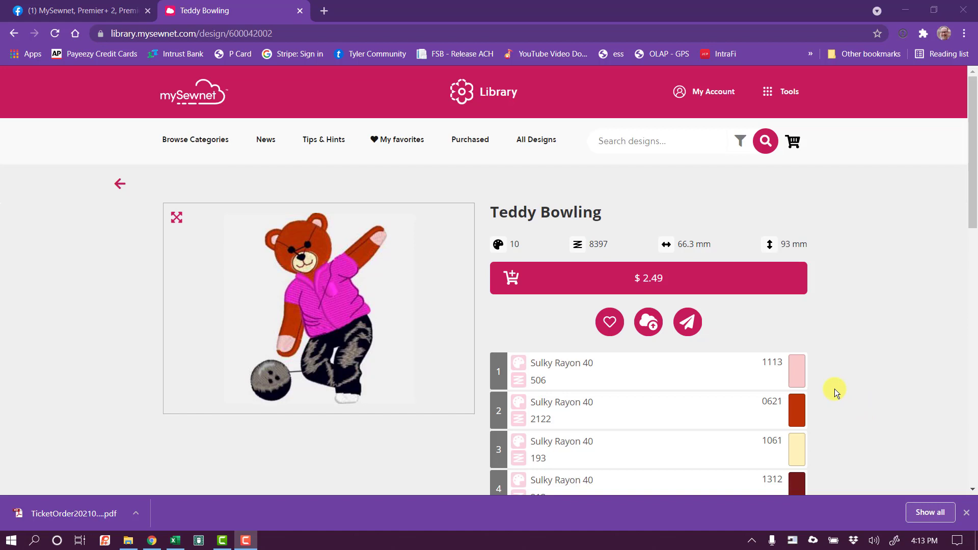
mouse_move(841, 375)
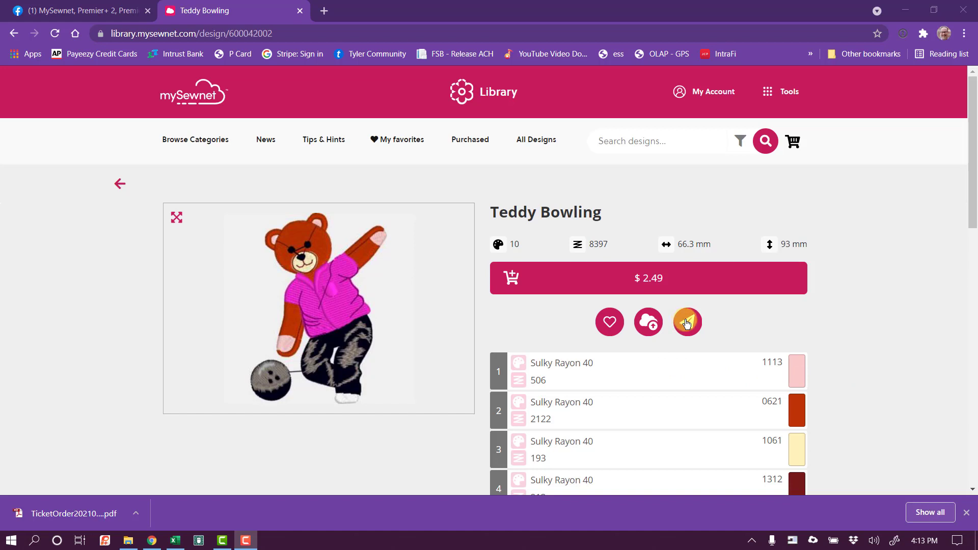
Send the Teddy Bowling design from mySewnet Library to the HP-10 computer and dismiss the confirmation.
left_click(687, 321)
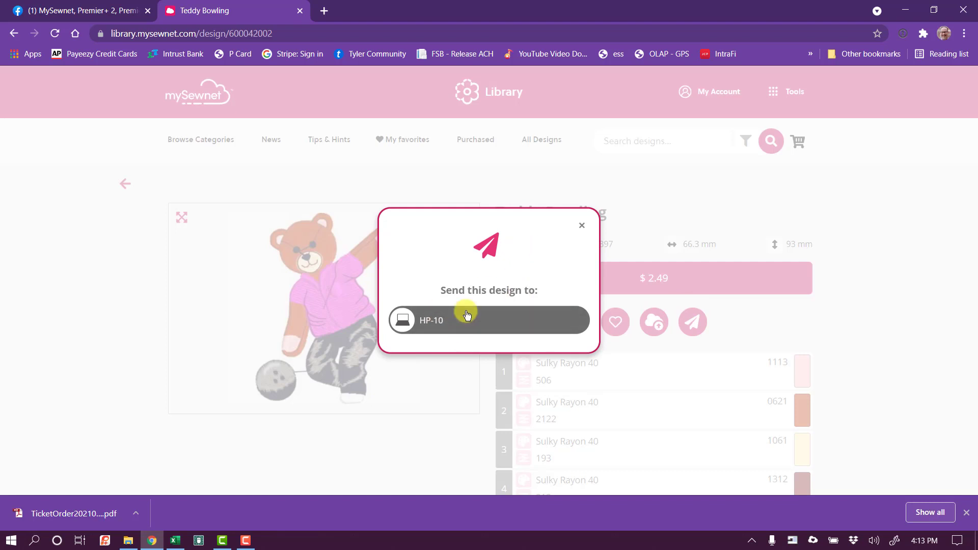
mouse_move(467, 313)
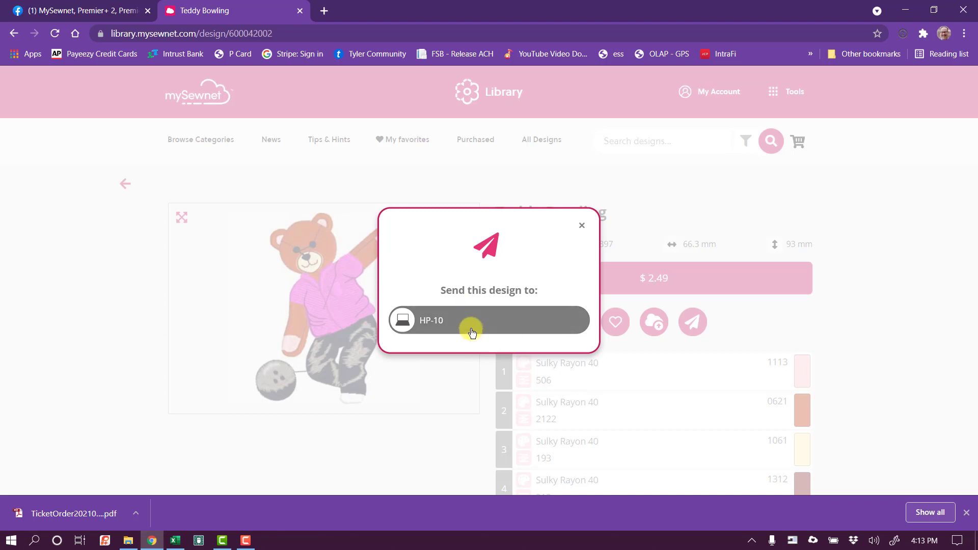
left_click(473, 320)
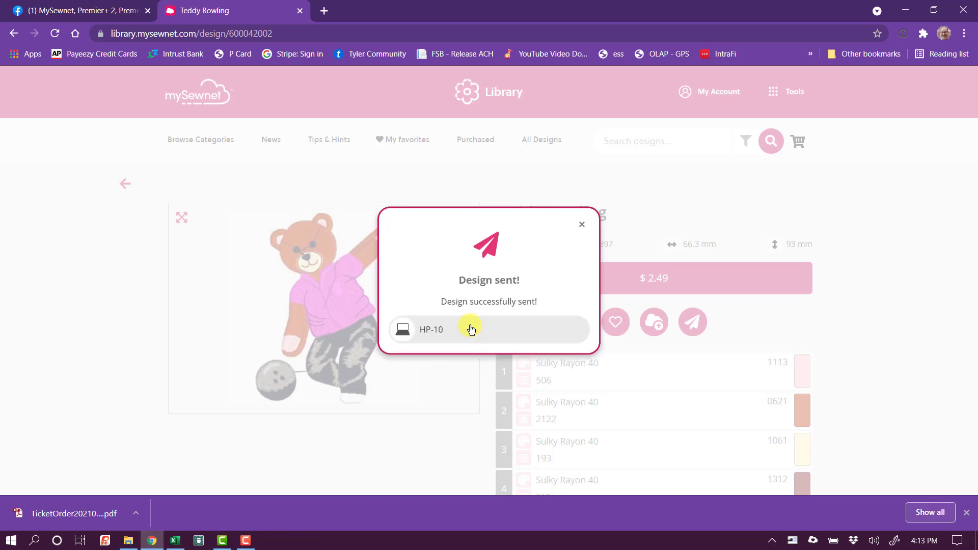
mouse_move(580, 225)
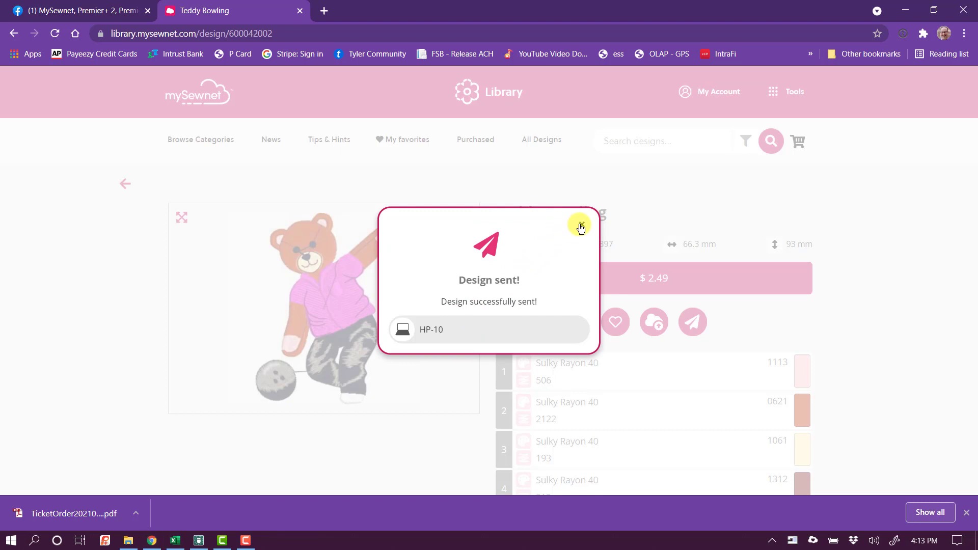
left_click(579, 225)
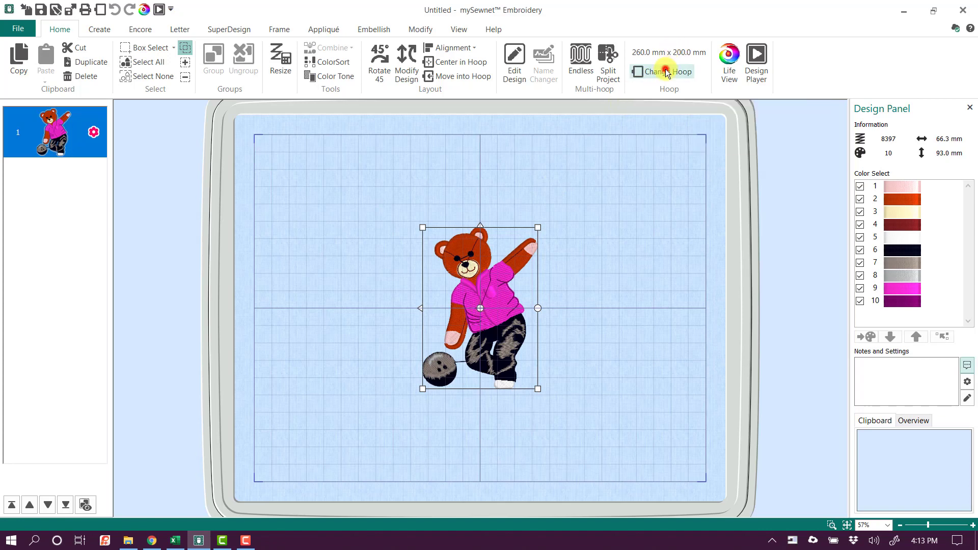
Change the hoop to a custom 120 mm × 120 mm size via Enter Hoop Size.
left_click(665, 72)
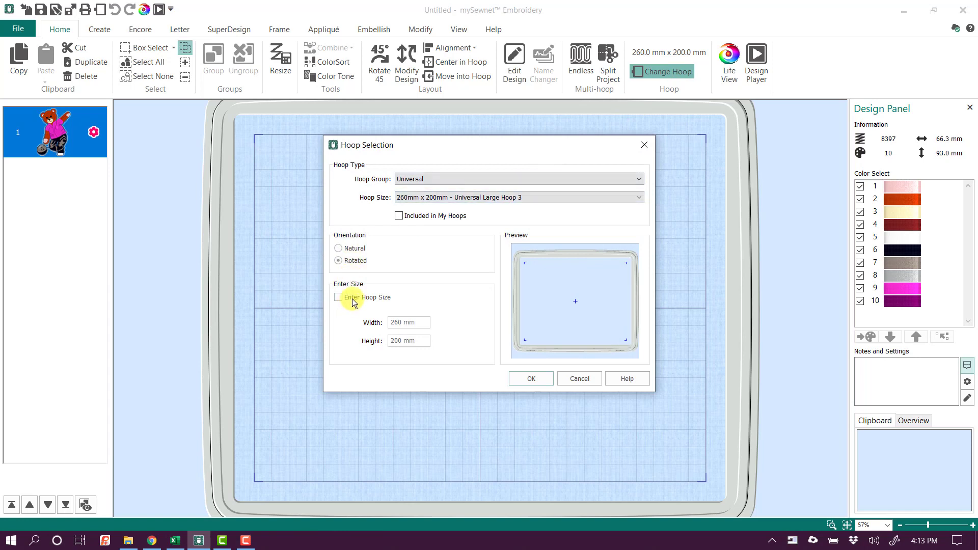
left_click(337, 297)
type("1")
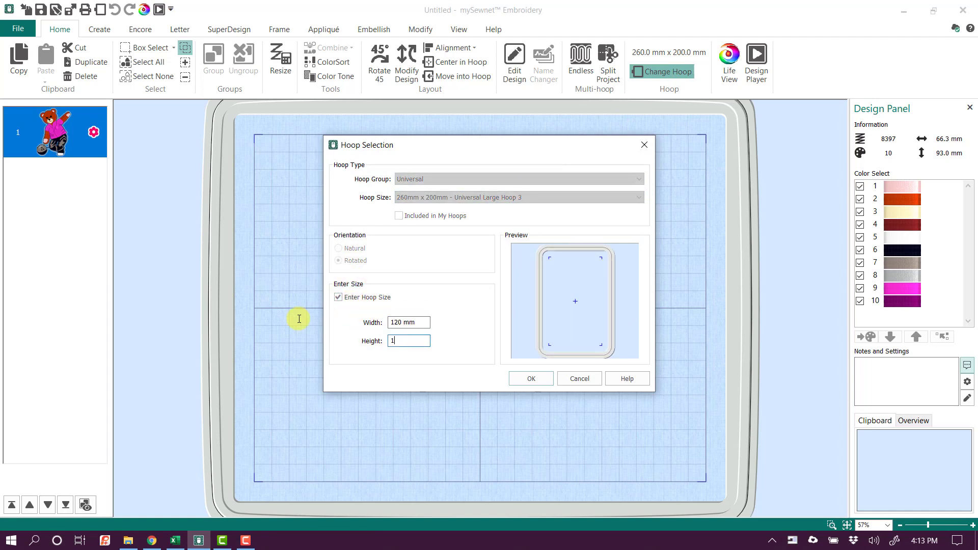
left_click(530, 378)
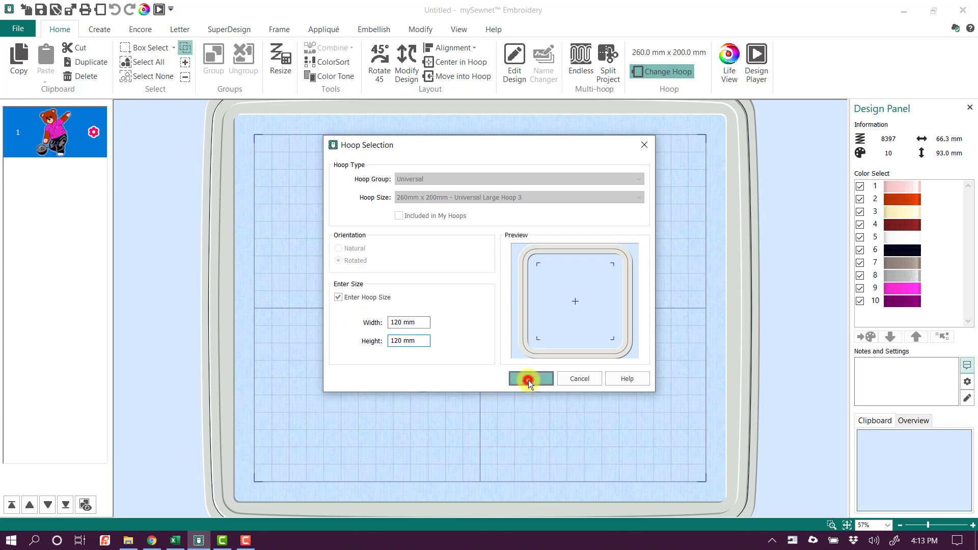
left_click(531, 378)
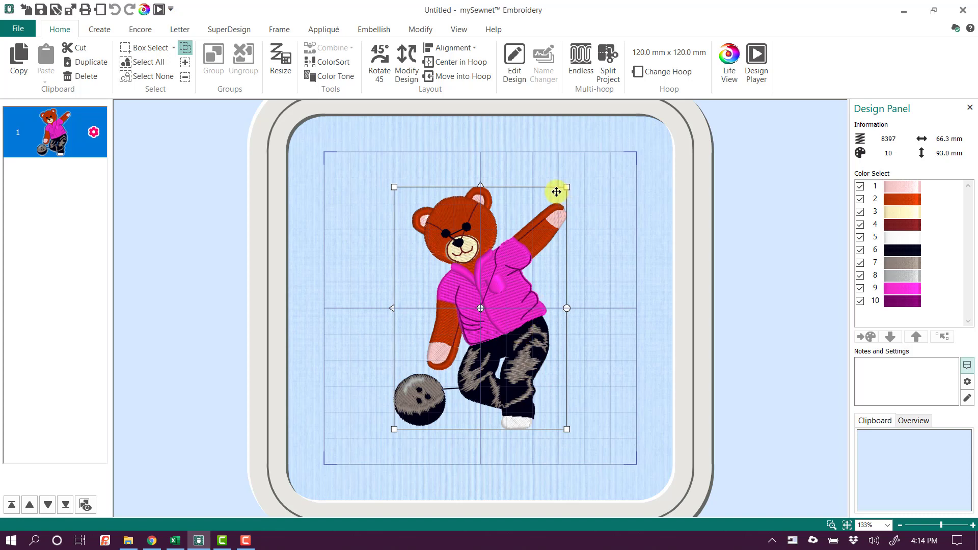
mouse_move(512, 70)
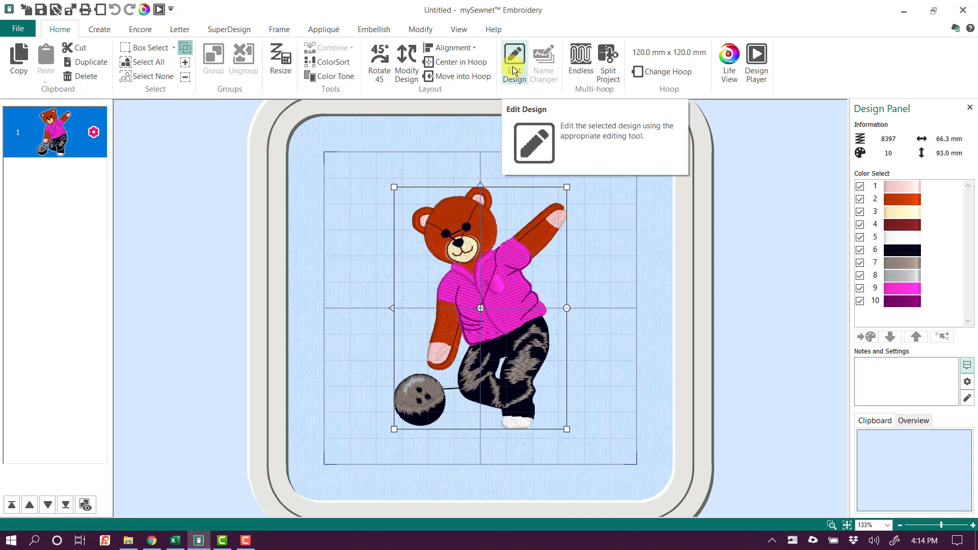
Send the teddy design into Stitch Editor via Edit Design and Finish.
left_click(513, 53)
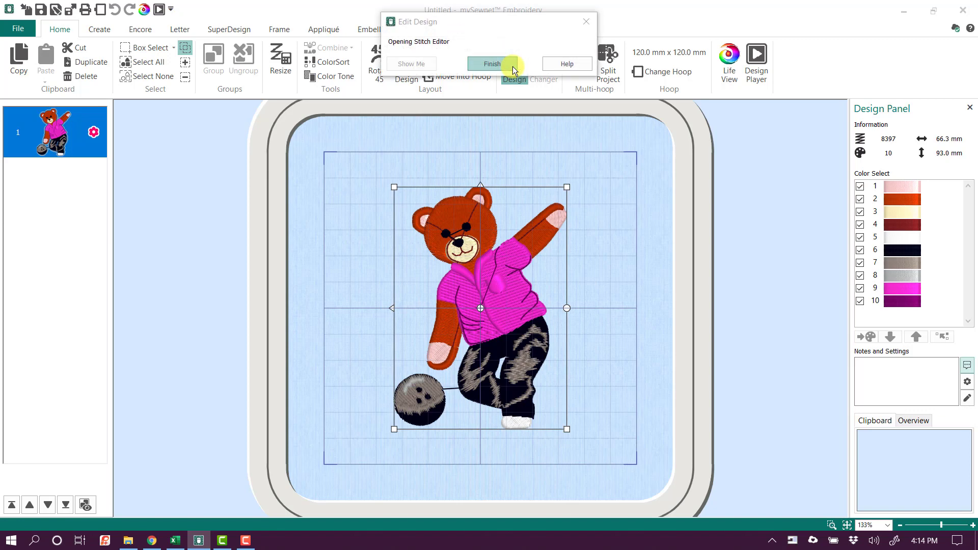
left_click(492, 64)
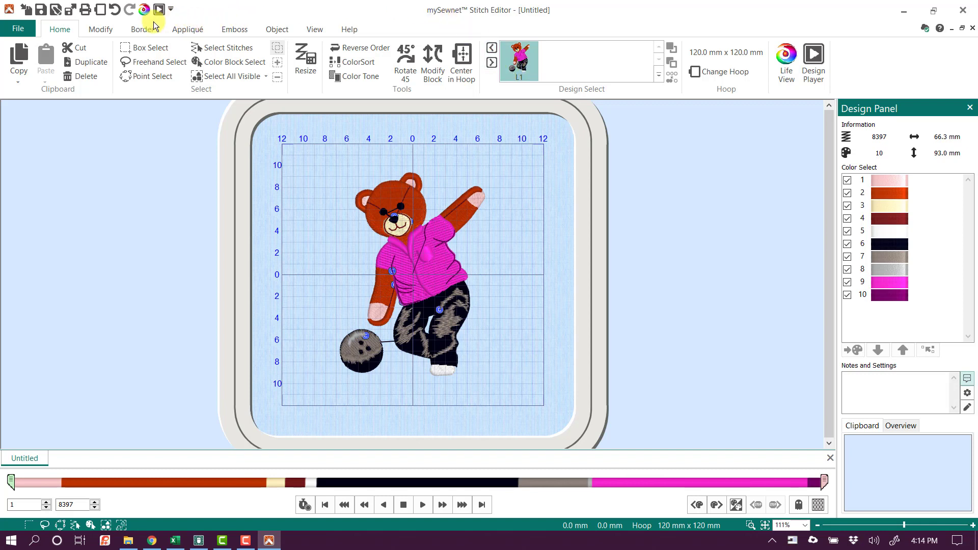
Trace a Border Embroidery contour around the teddy and reduce its margin from 10 mm to 5 mm.
left_click(142, 28)
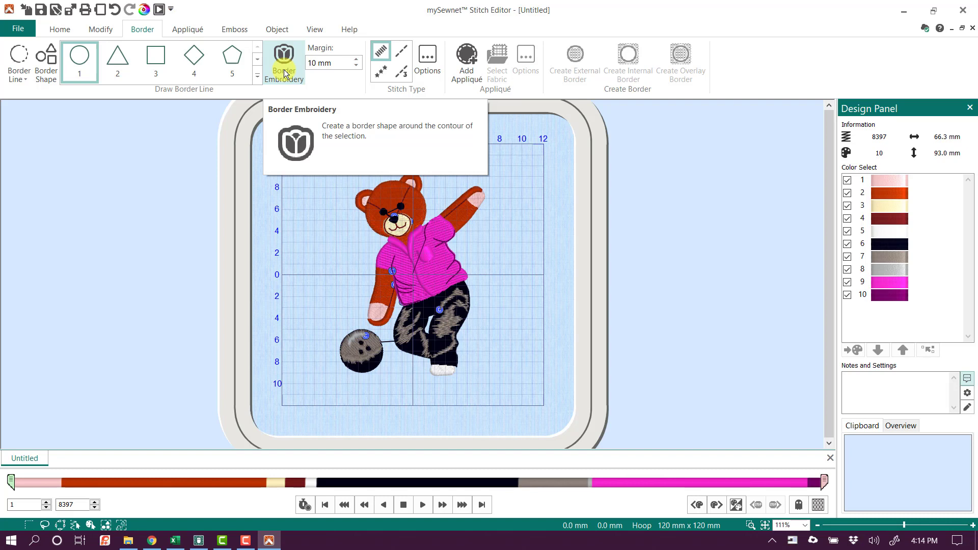
left_click(283, 55)
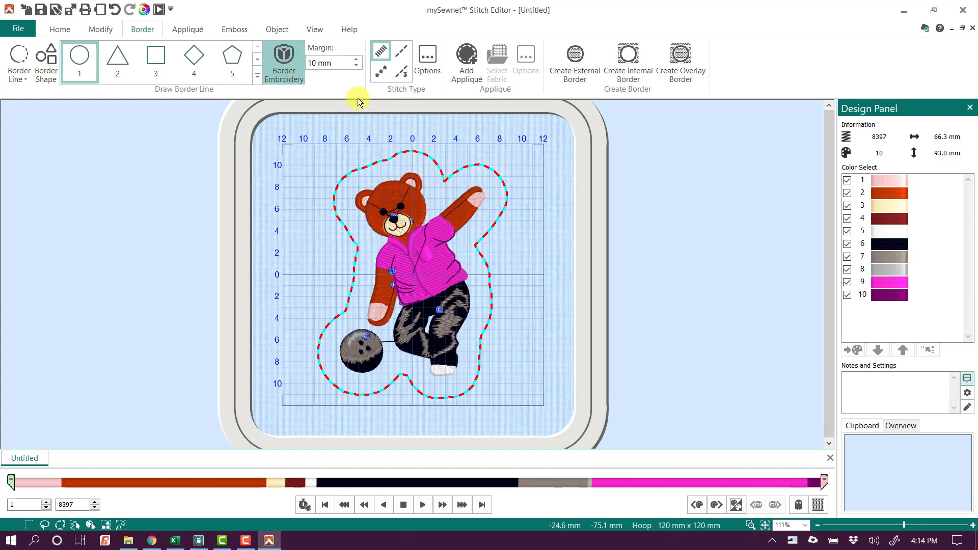
left_click(352, 67)
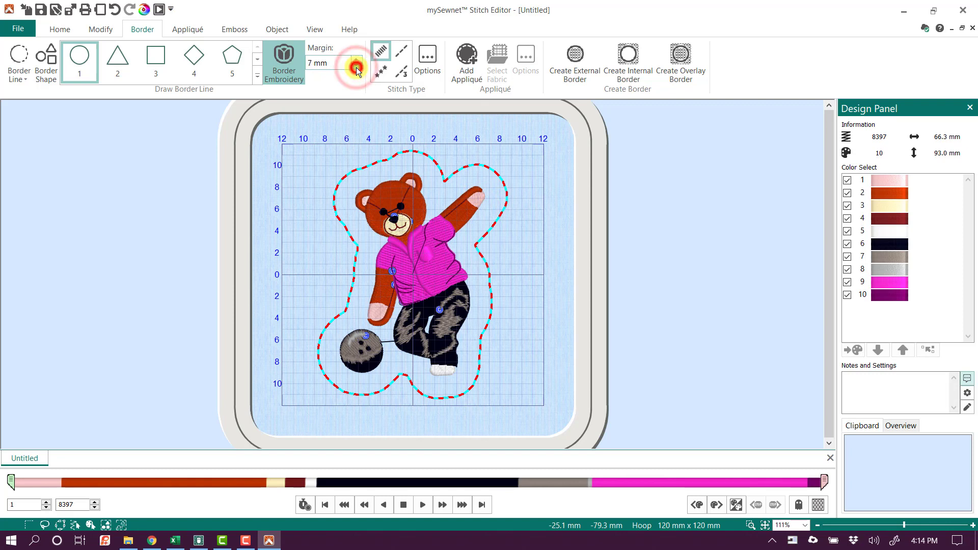
left_click(354, 67)
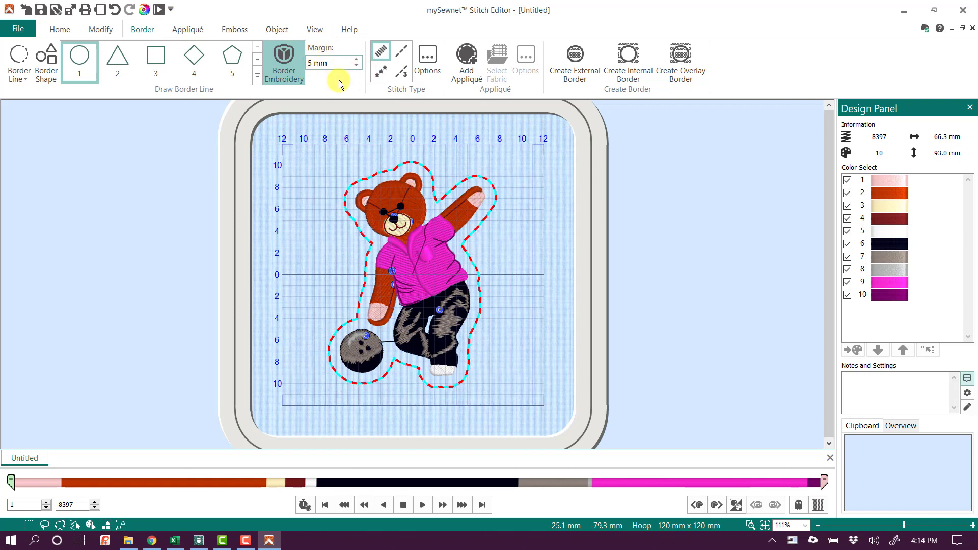
mouse_move(413, 93)
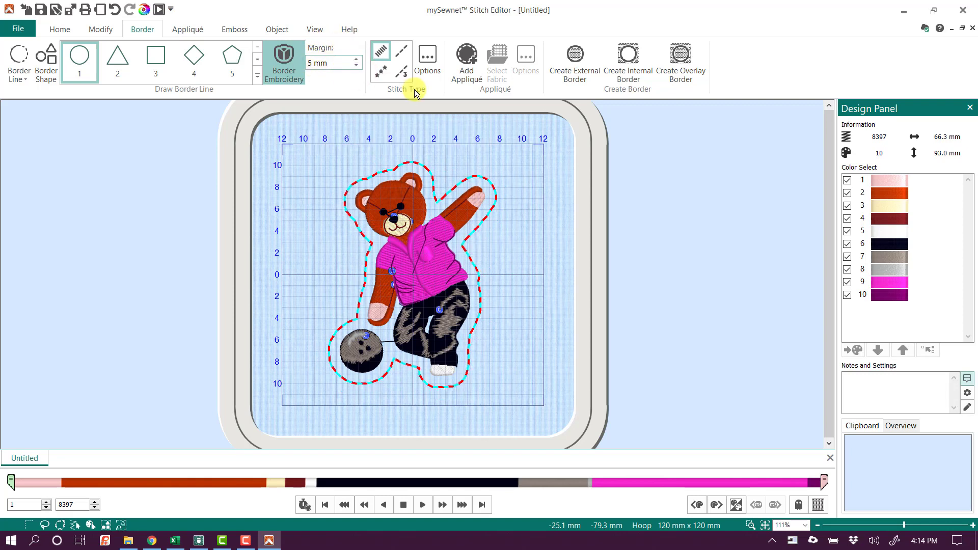
mouse_move(398, 90)
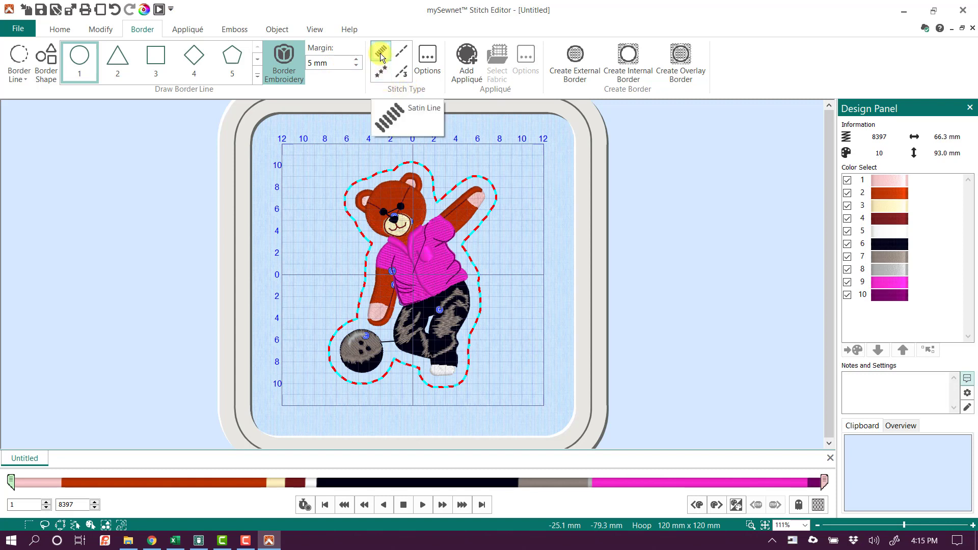
mouse_move(378, 76)
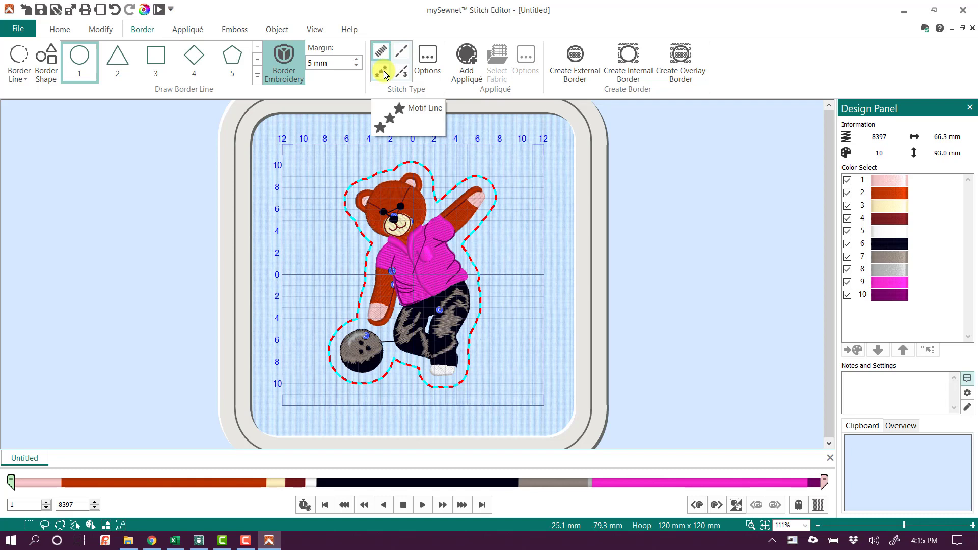
mouse_move(402, 75)
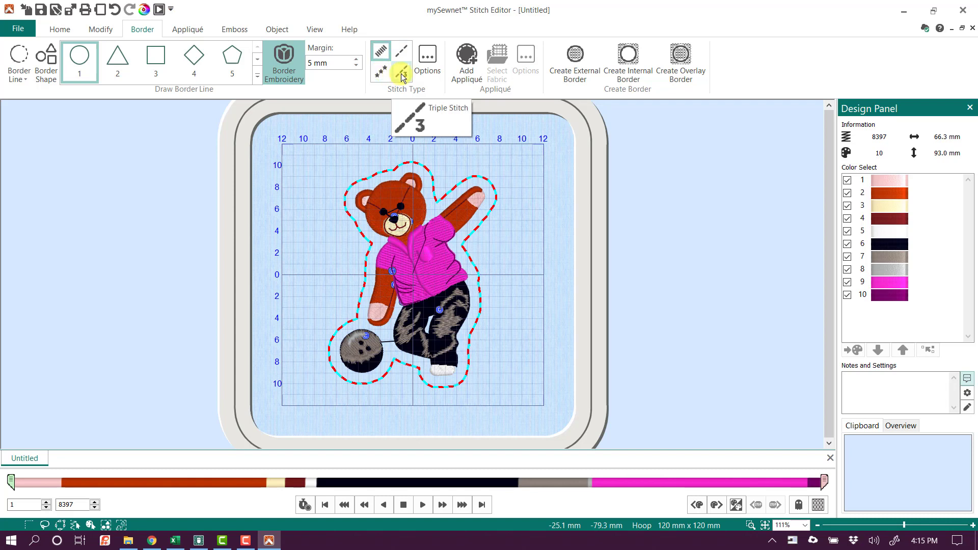
mouse_move(381, 51)
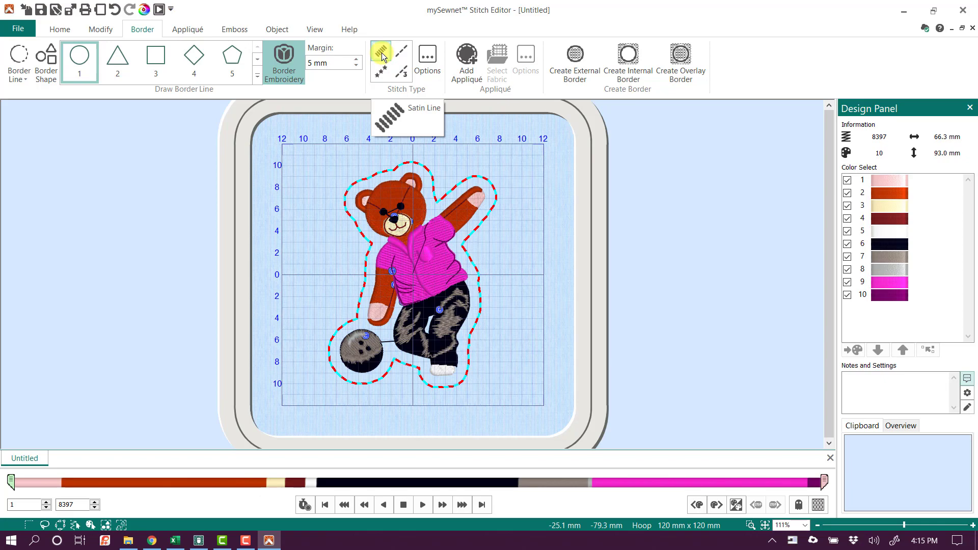
mouse_move(427, 61)
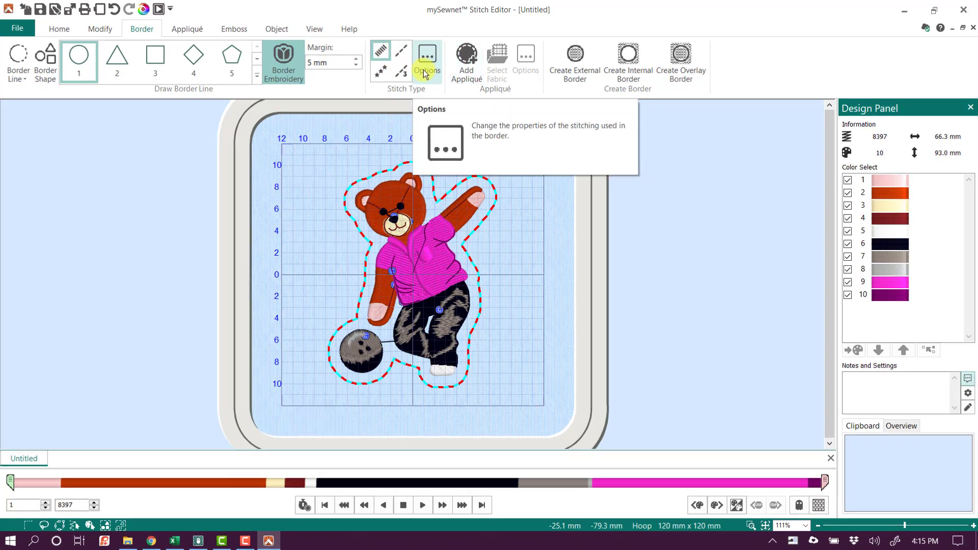
Set the border's satin line to 4.0 mm width and density 4.
left_click(426, 55)
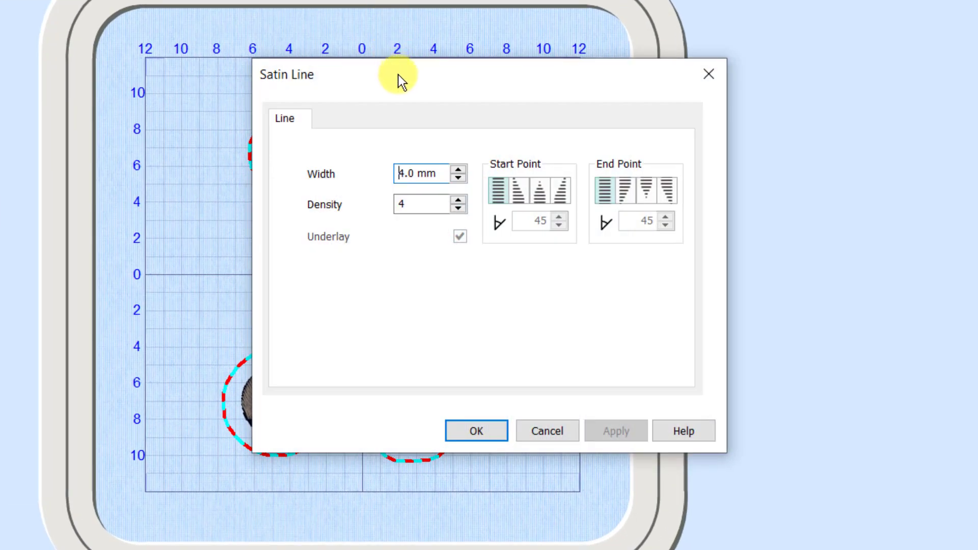
mouse_move(454, 107)
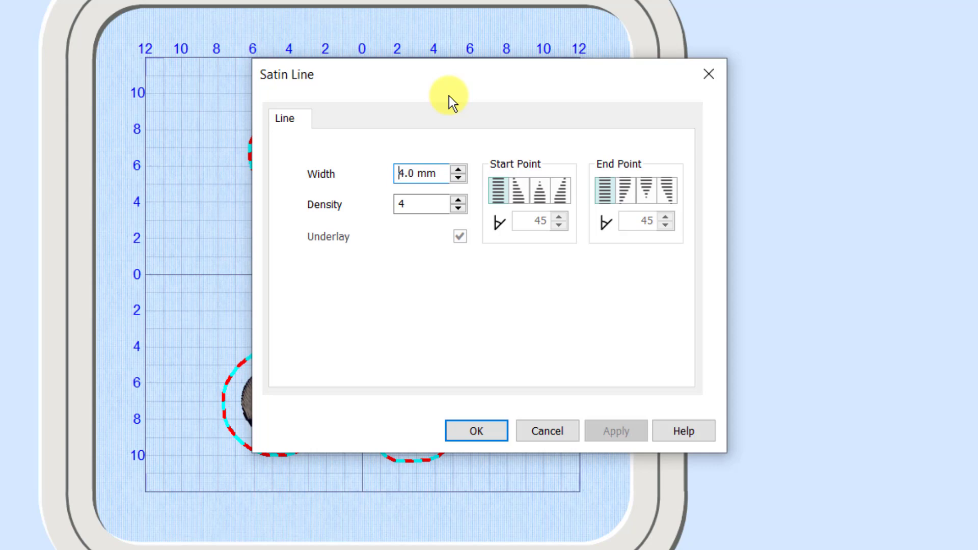
mouse_move(462, 145)
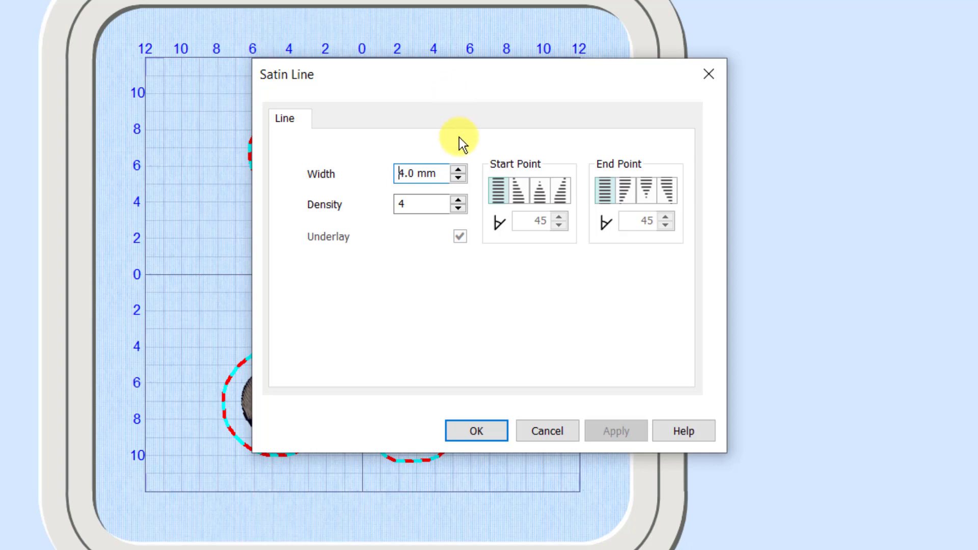
left_click(481, 374)
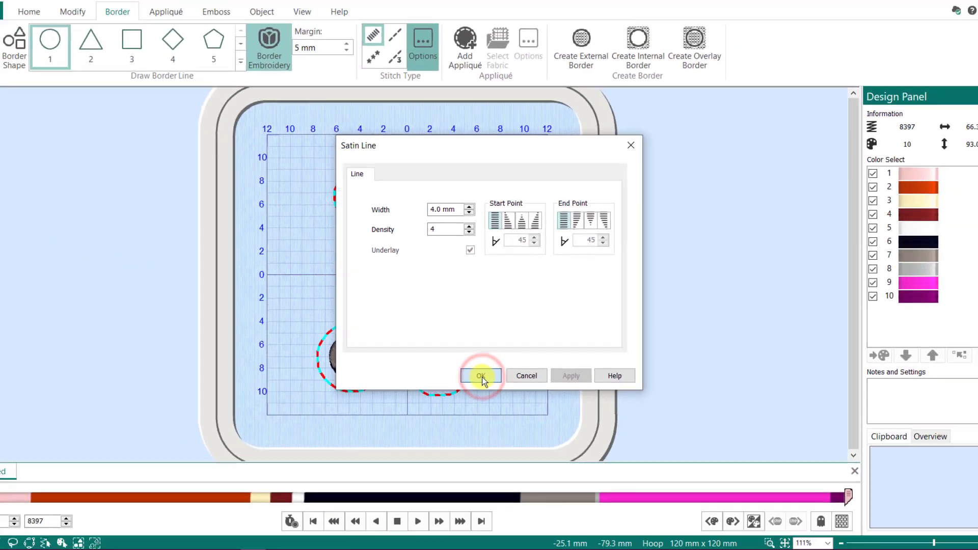
Confirm the satin settings and choose a light green woven quick-appliqué fabric for the border.
left_click(481, 375)
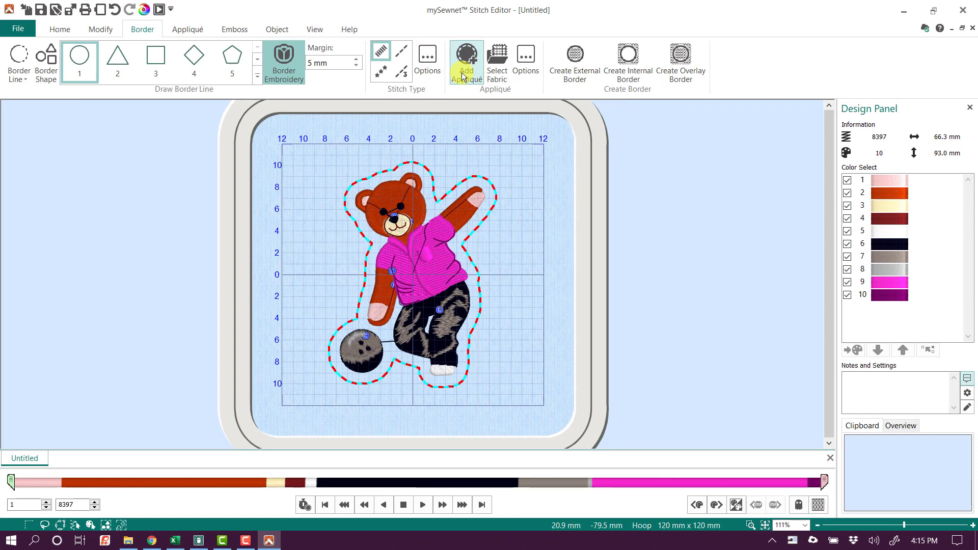
mouse_move(497, 56)
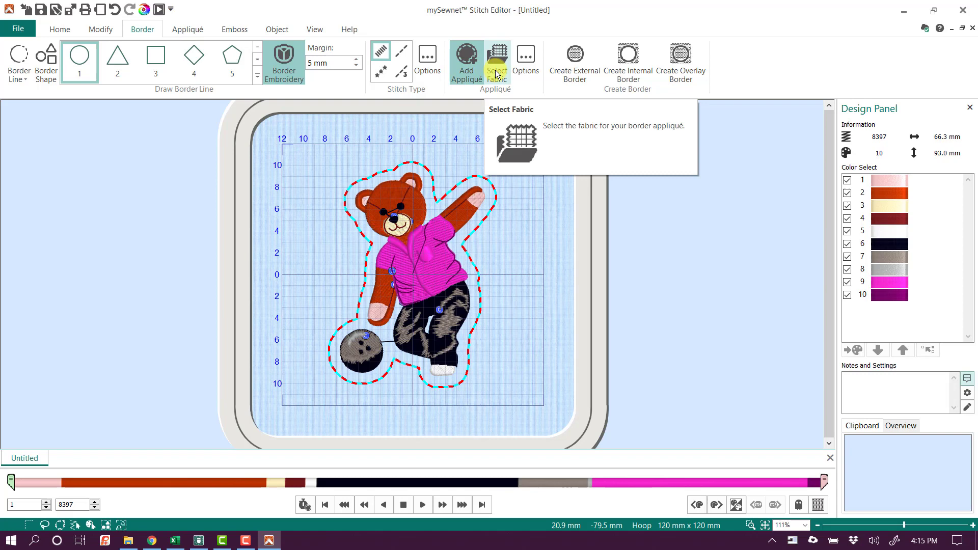
mouse_move(525, 149)
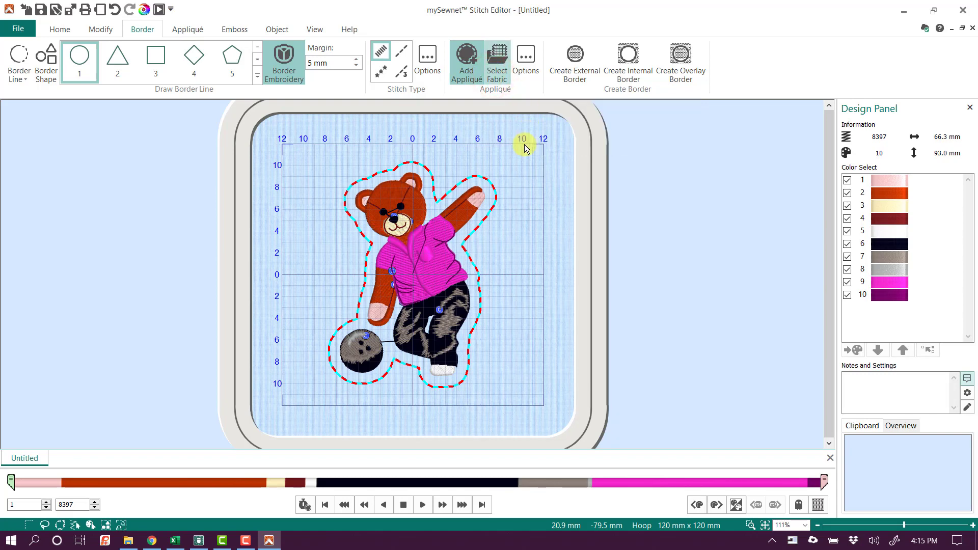
left_click(497, 56)
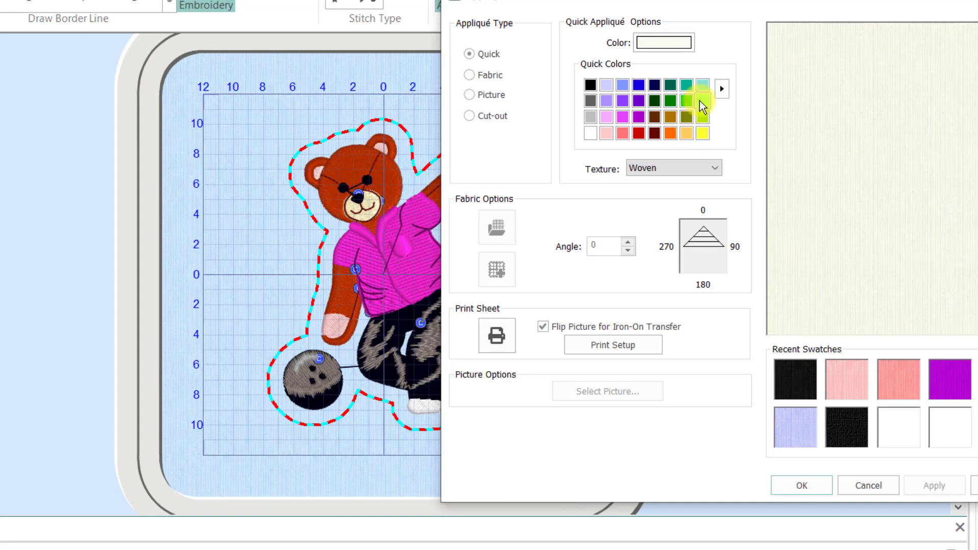
left_click(699, 100)
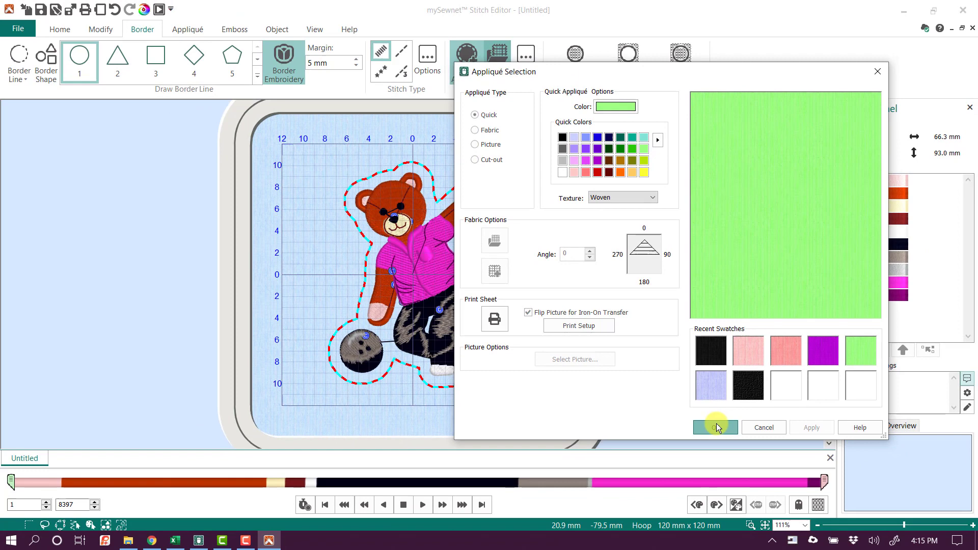
left_click(715, 427)
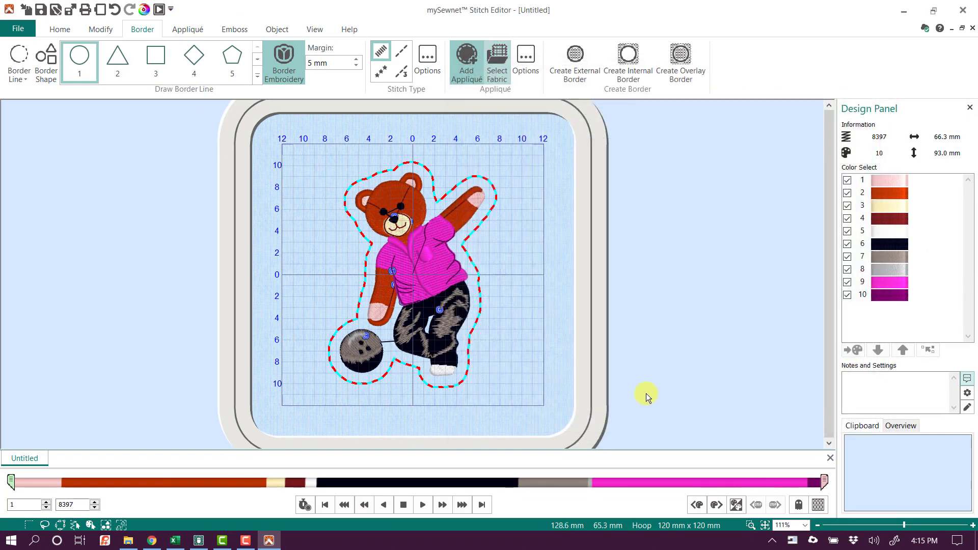
mouse_move(393, 203)
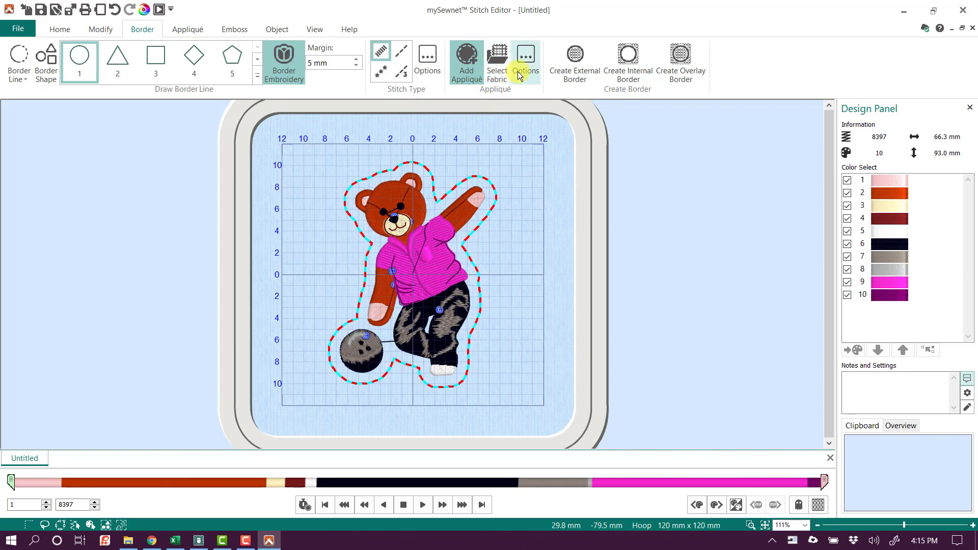
left_click(526, 56)
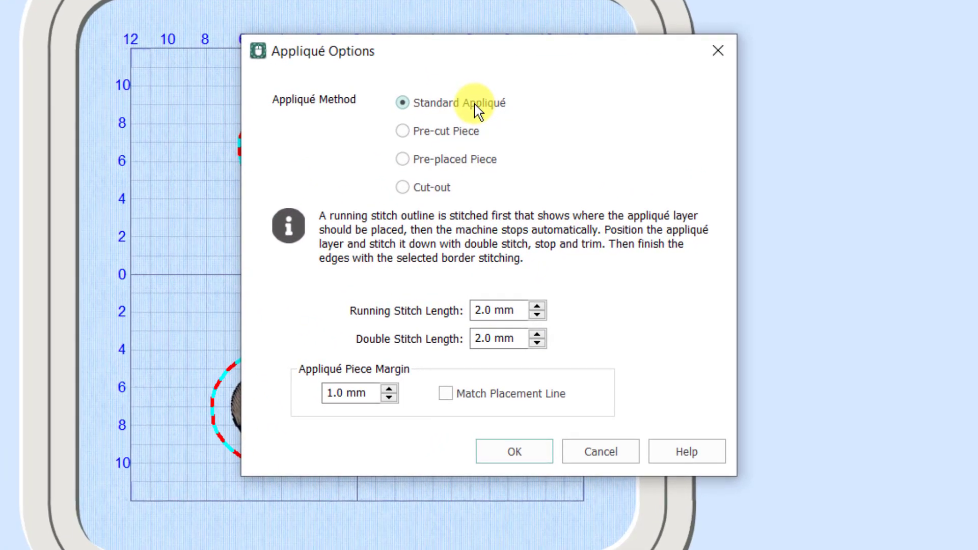
mouse_move(485, 136)
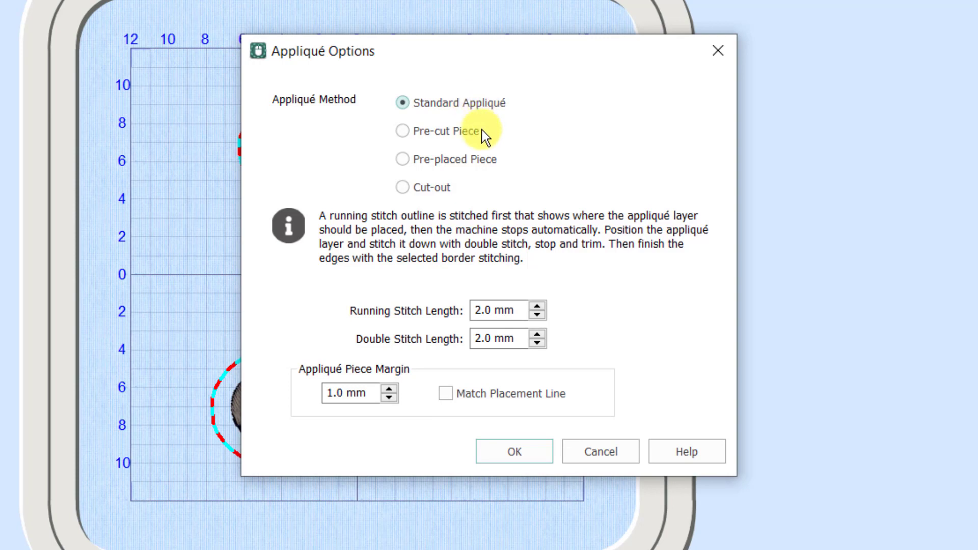
mouse_move(312, 240)
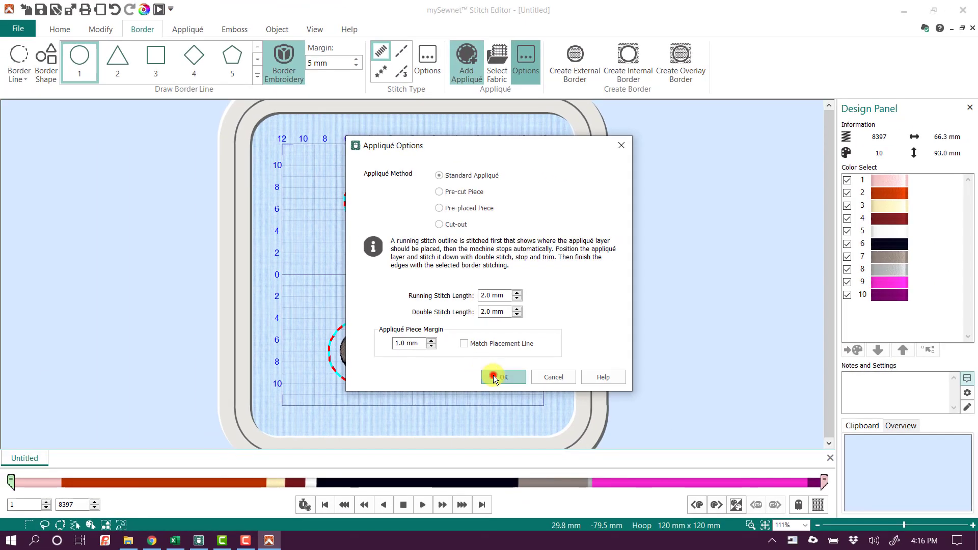
left_click(502, 377)
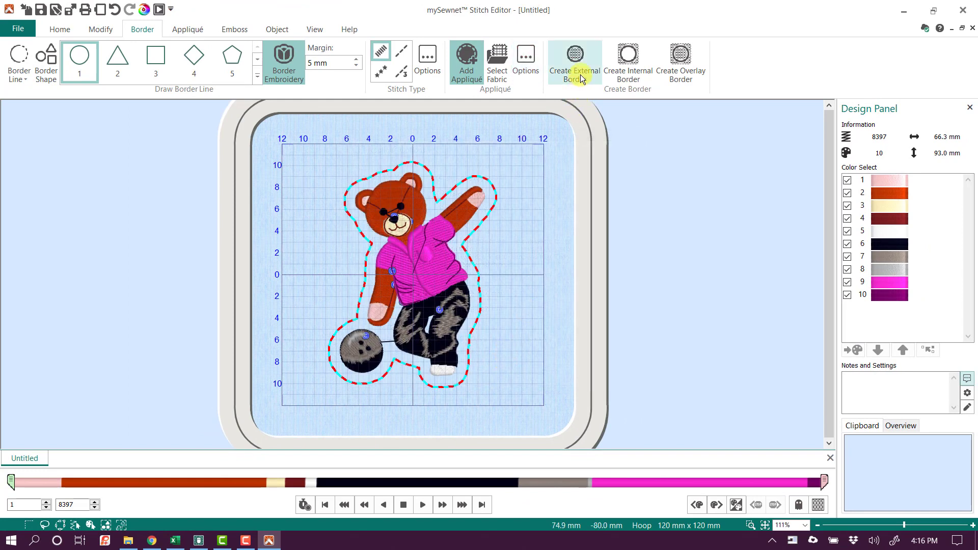
Create the external appliqué border around the teddy and return the bordered design to Embroidery.
left_click(575, 53)
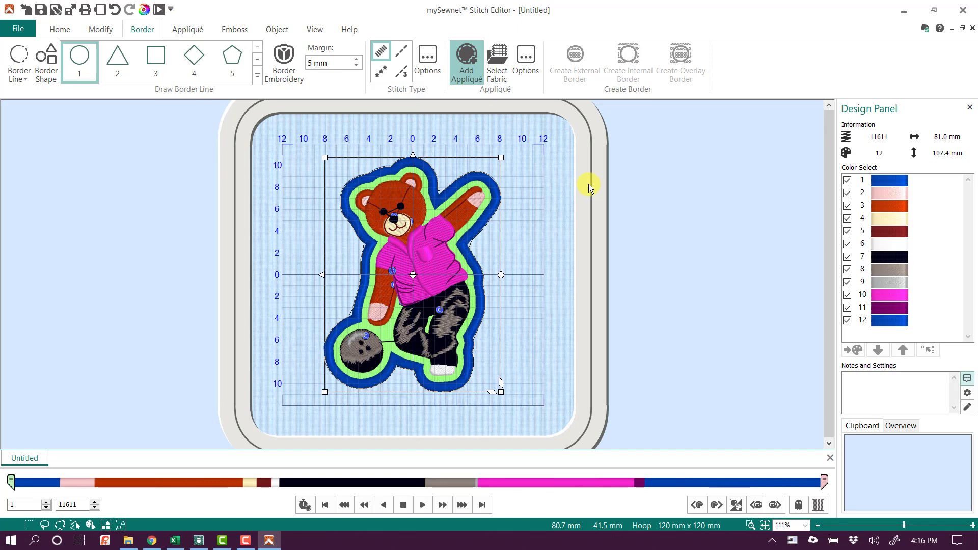
mouse_move(580, 185)
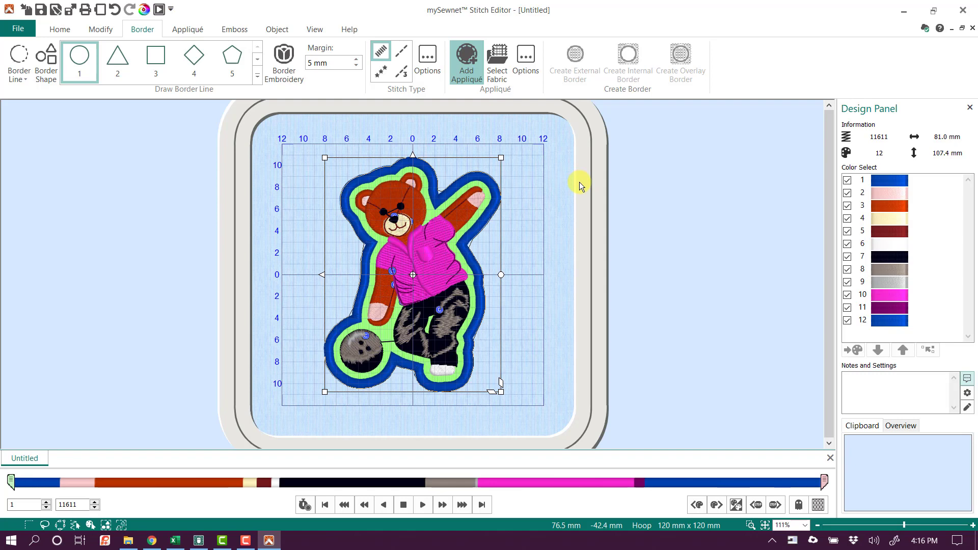
left_click(15, 29)
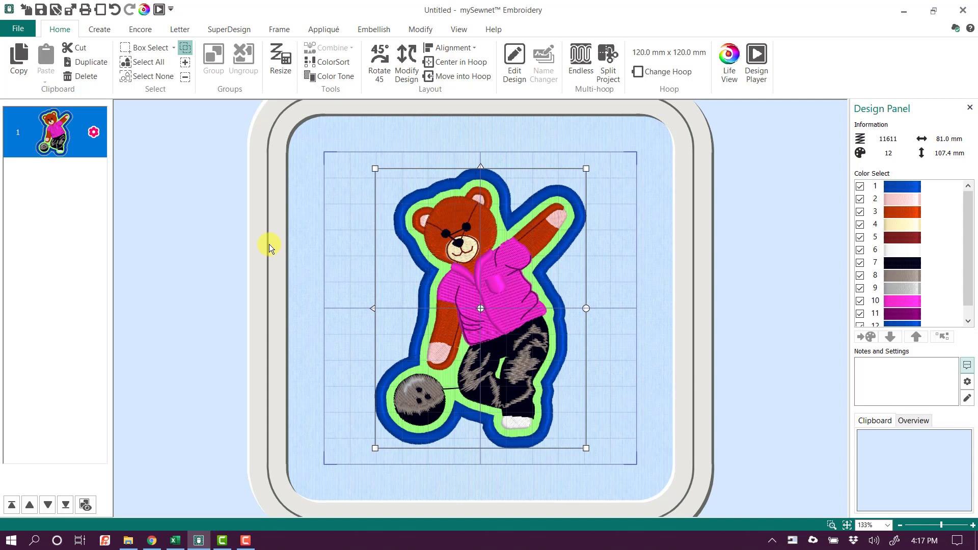
mouse_move(469, 210)
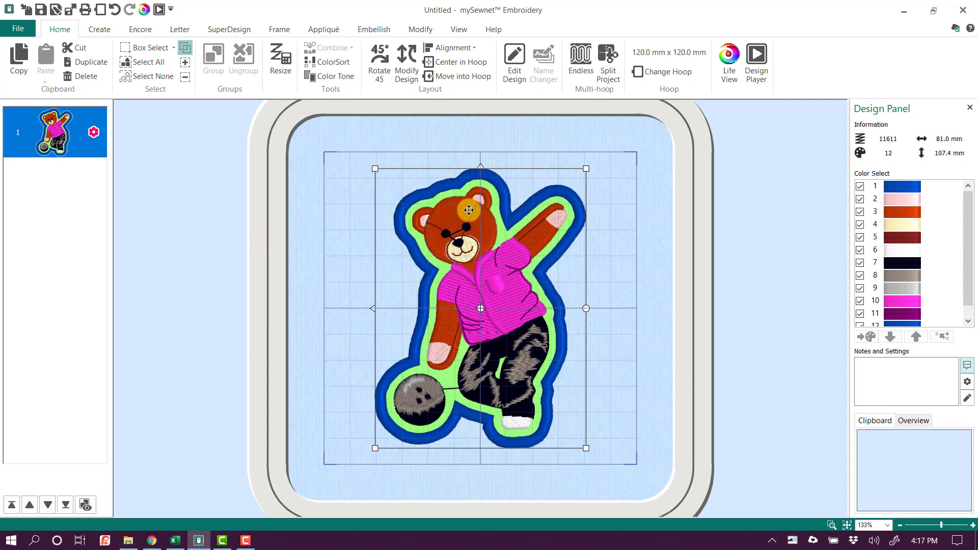
left_click(756, 55)
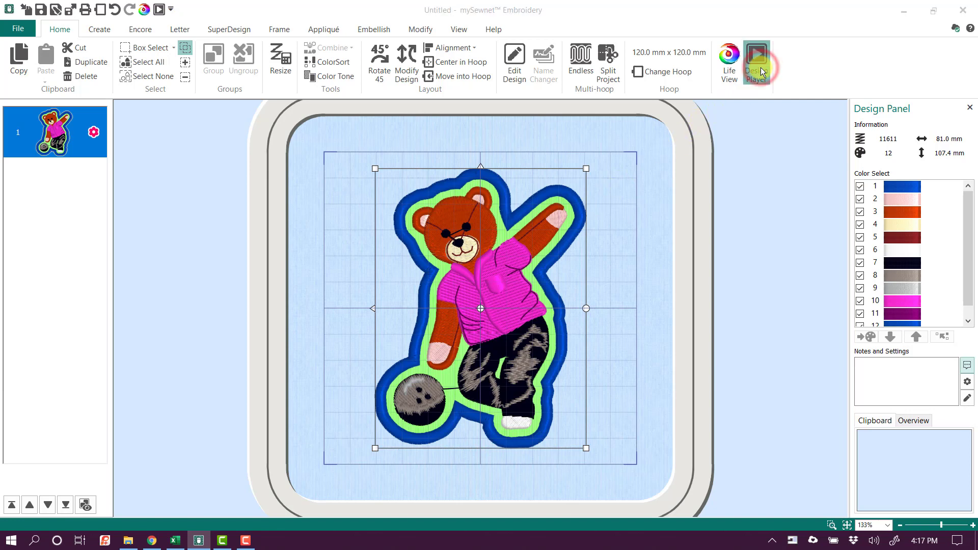
Play the Design Player through tack-down, blue satin border, bear and bowling ball to the finished stitch-out.
left_click(756, 55)
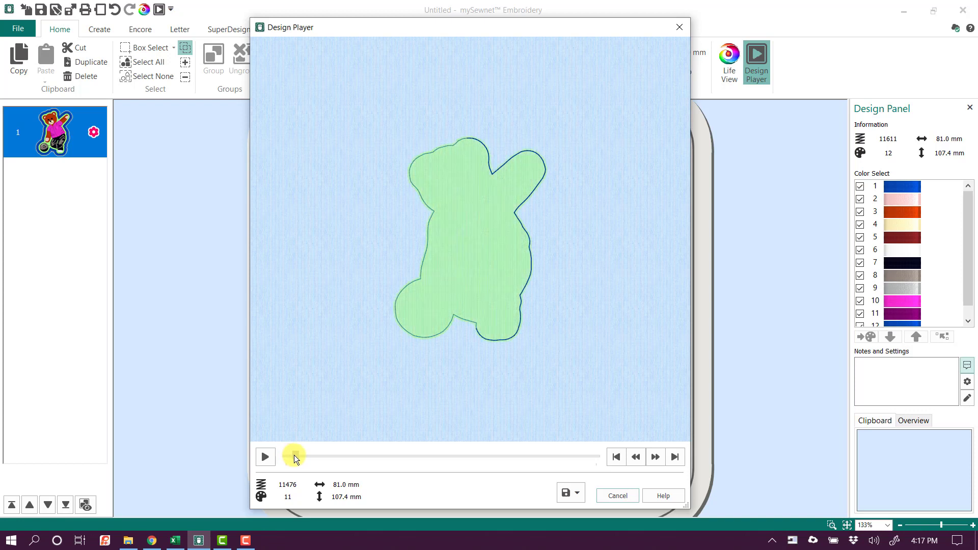
left_click_drag(295, 456, 323, 456)
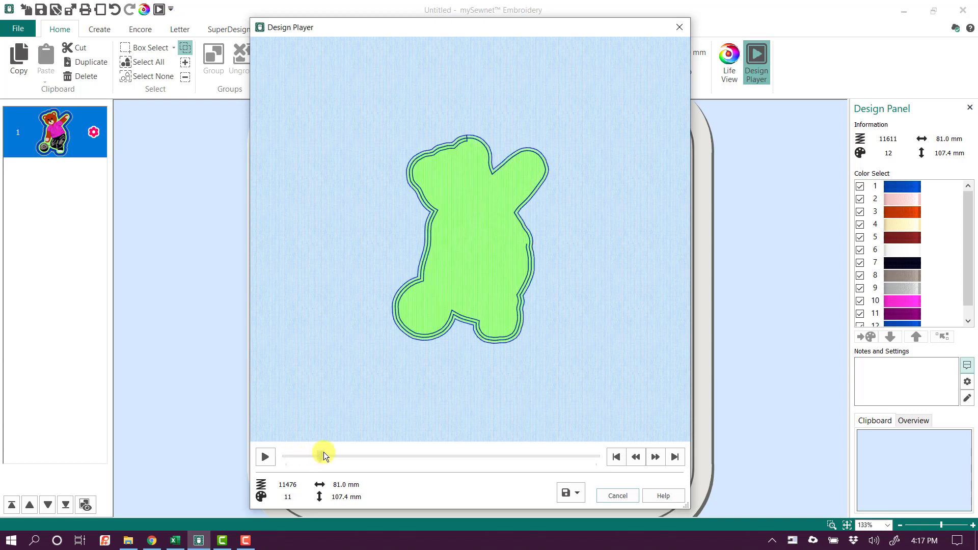
left_click_drag(324, 456, 384, 457)
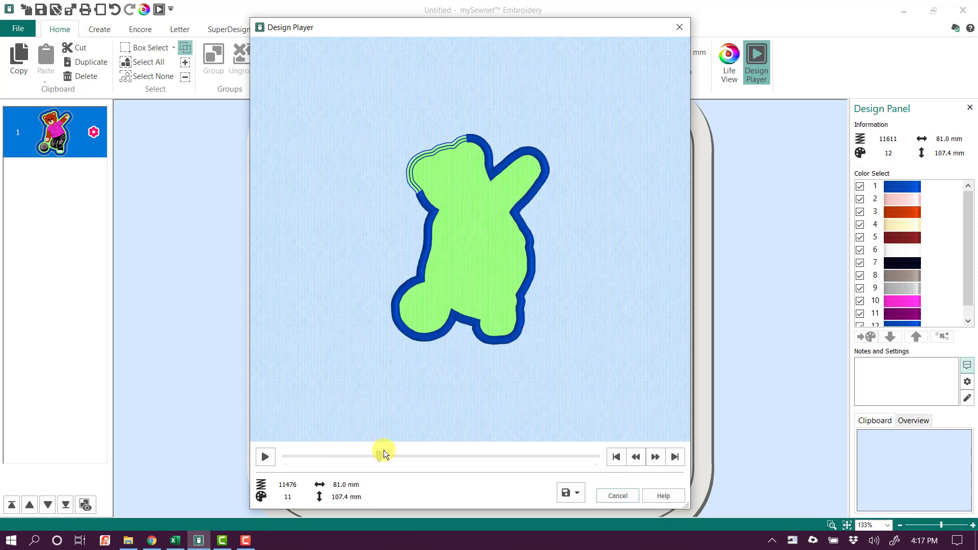
left_click_drag(382, 456, 468, 456)
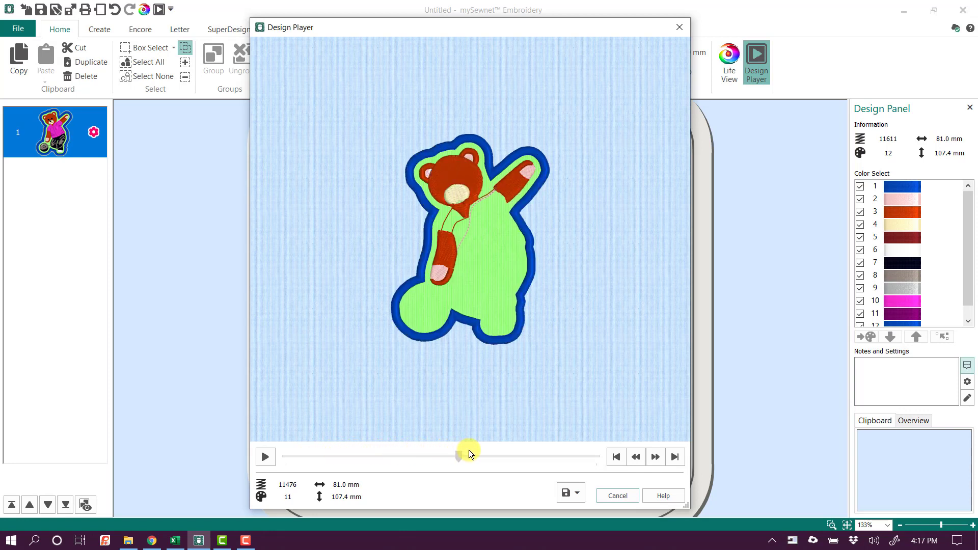
left_click_drag(469, 456, 560, 456)
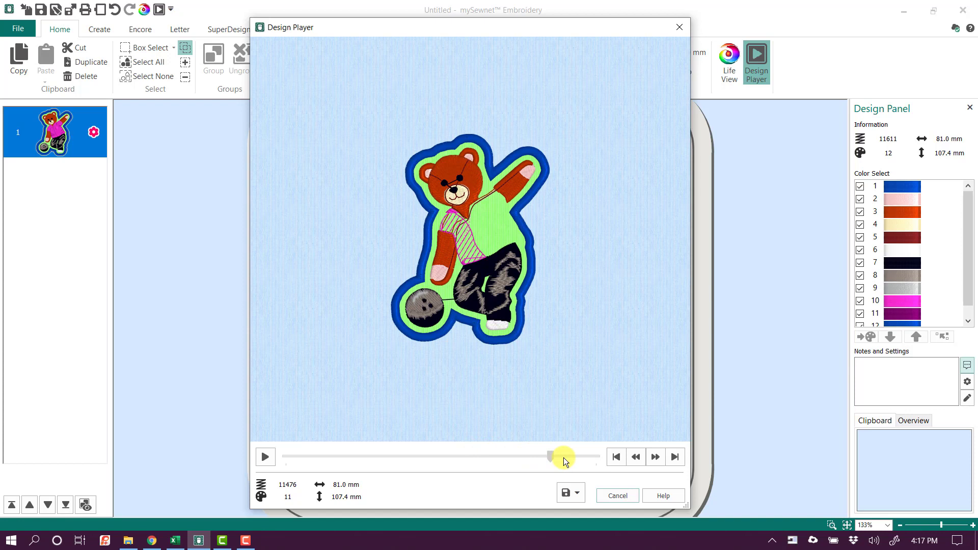
left_click_drag(560, 456, 595, 457)
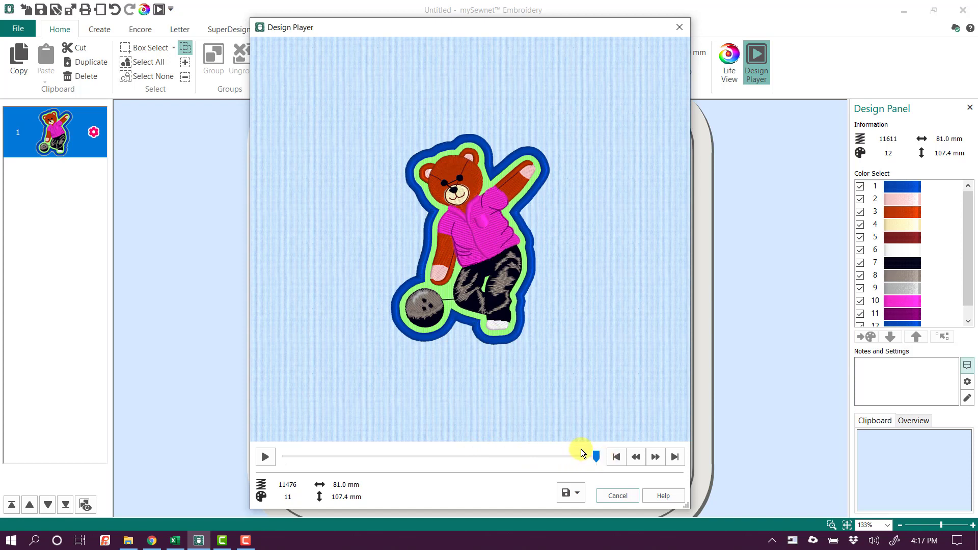